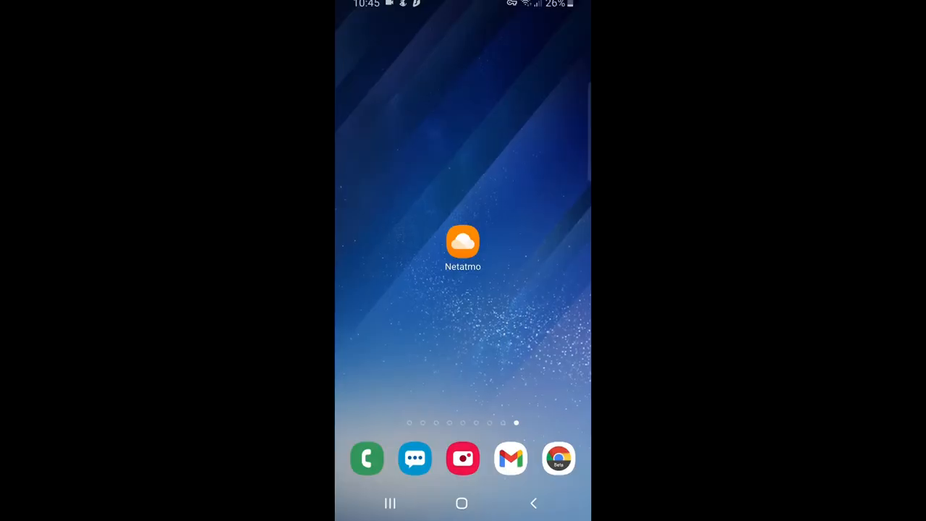
- Launch the Netatmo Weather app from the home screen
click(463, 243)
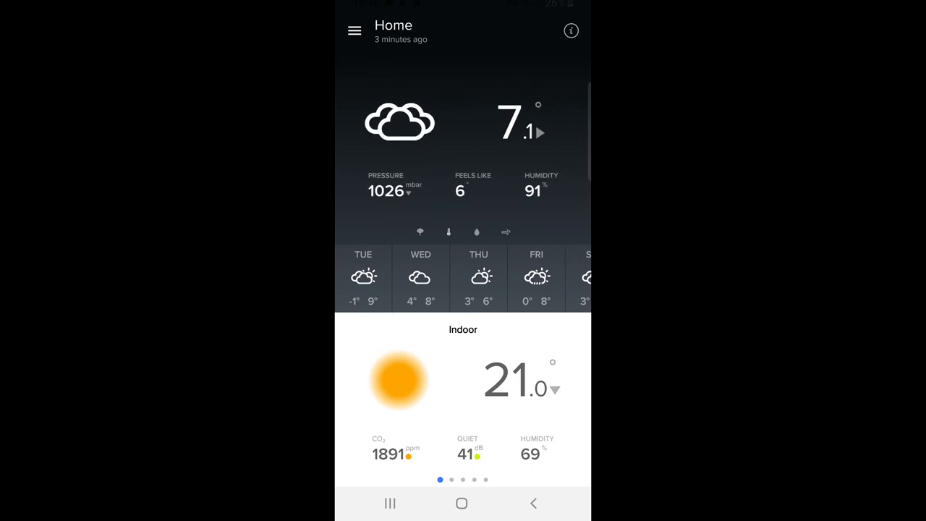
- Advance the weekly forecast to show Friday through Monday on the Home dashboard
click(476, 231)
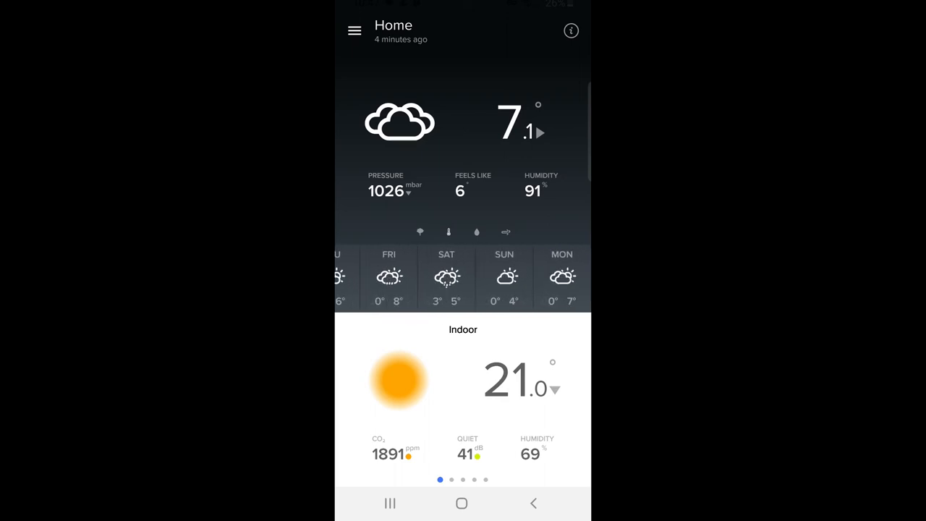
- Swipe through the forecast strip and view the detailed temperature and rain charts
scroll(left, 3)
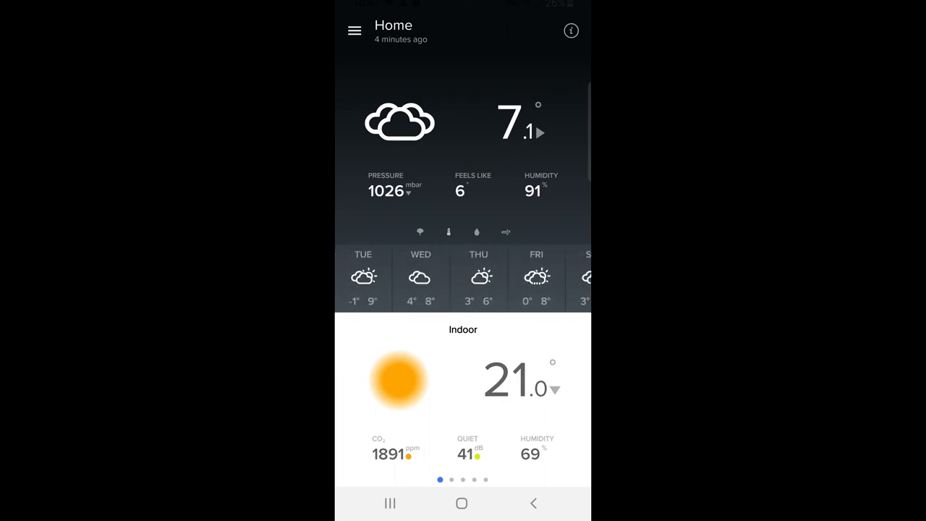
scroll(up, 3)
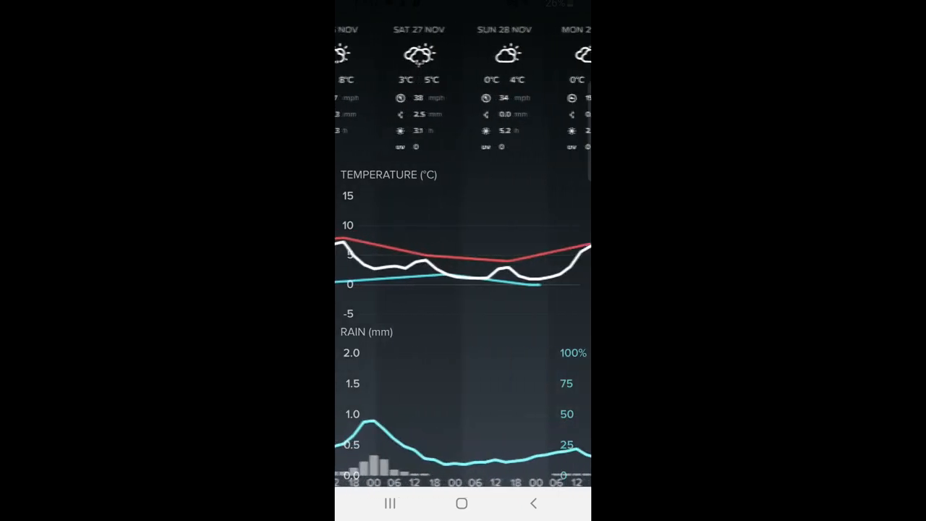
scroll(left, 3)
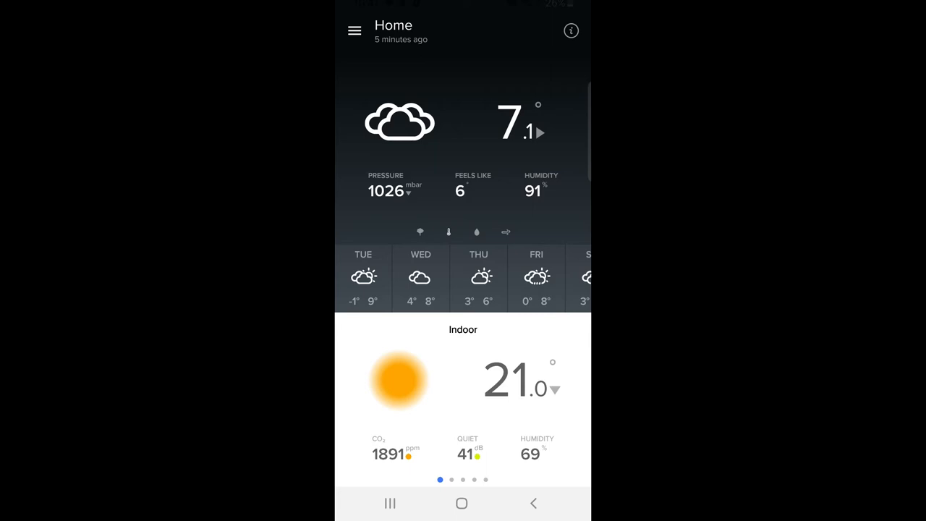
- Move the module card to the Conservatory module reading 7.4°, CO2 415, humidity 86
click(518, 379)
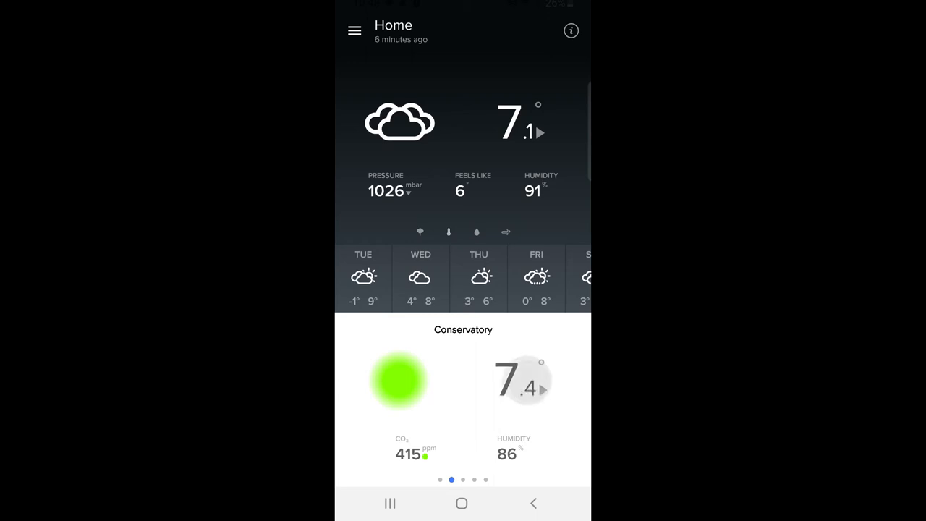
- Move the module card to the Bedroom module reading 20.6°, CO2 1288, humidity 58
click(518, 379)
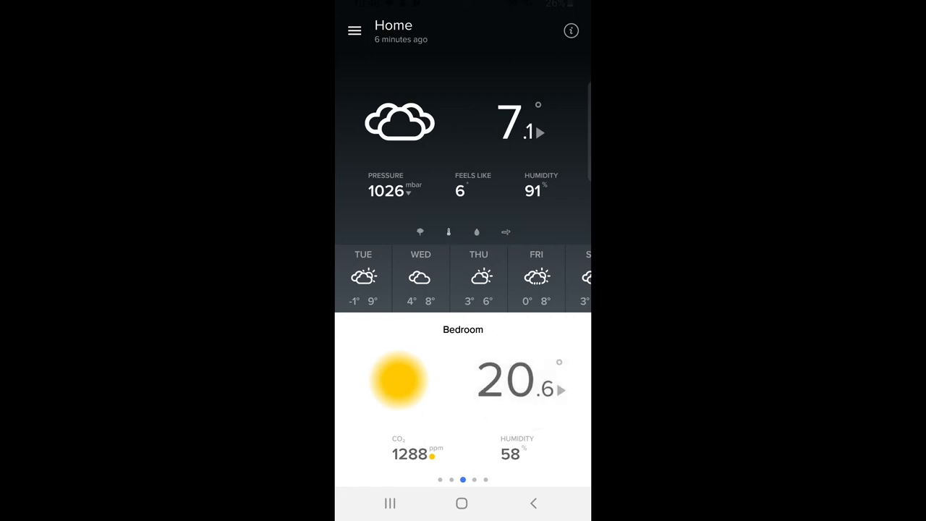
- Return to the Indoor module at 21.0° and view its temperature history graph
scroll(left, 3)
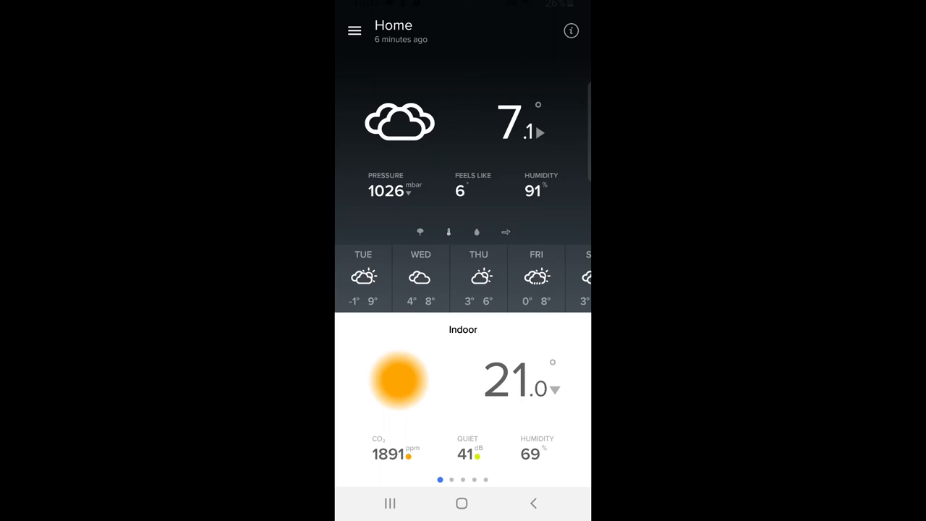
click(354, 30)
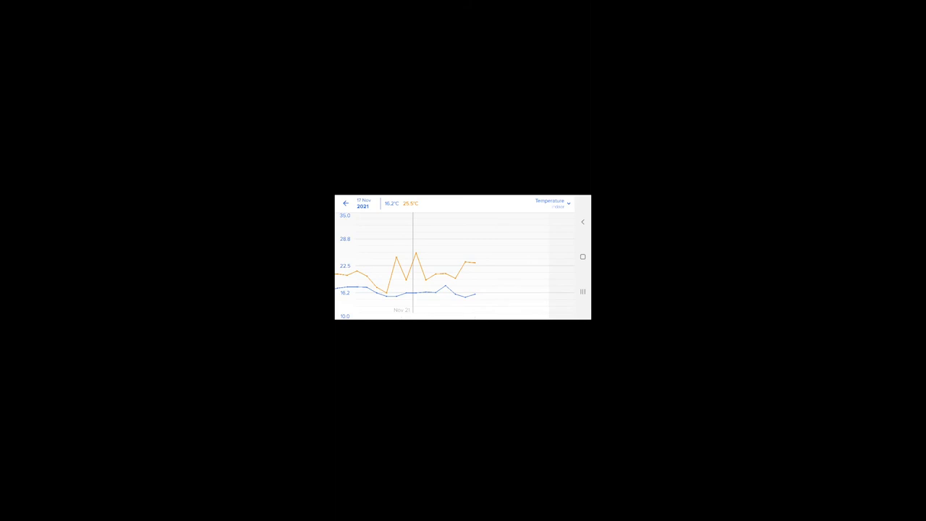
- Show the sensor-type list (Temperature, Humidity, CO₂, Noise, Pressure) on the landscape graph
click(552, 203)
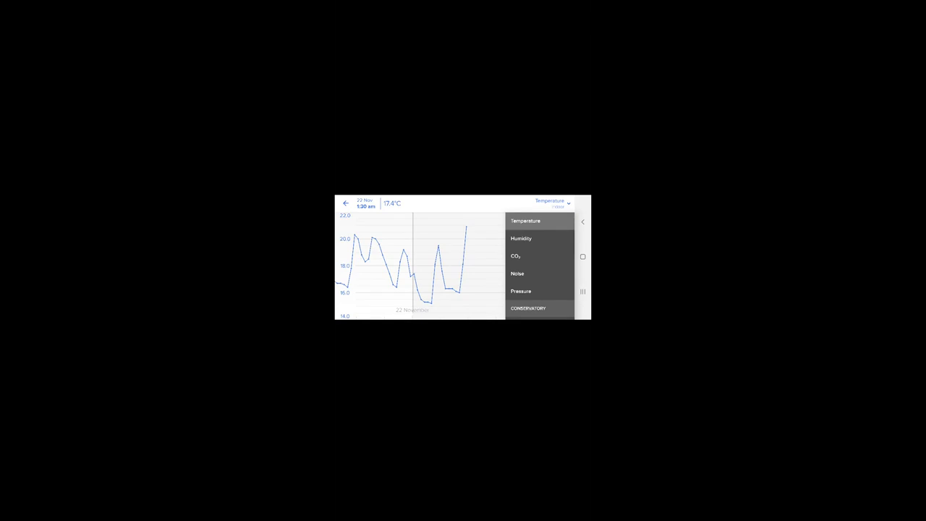